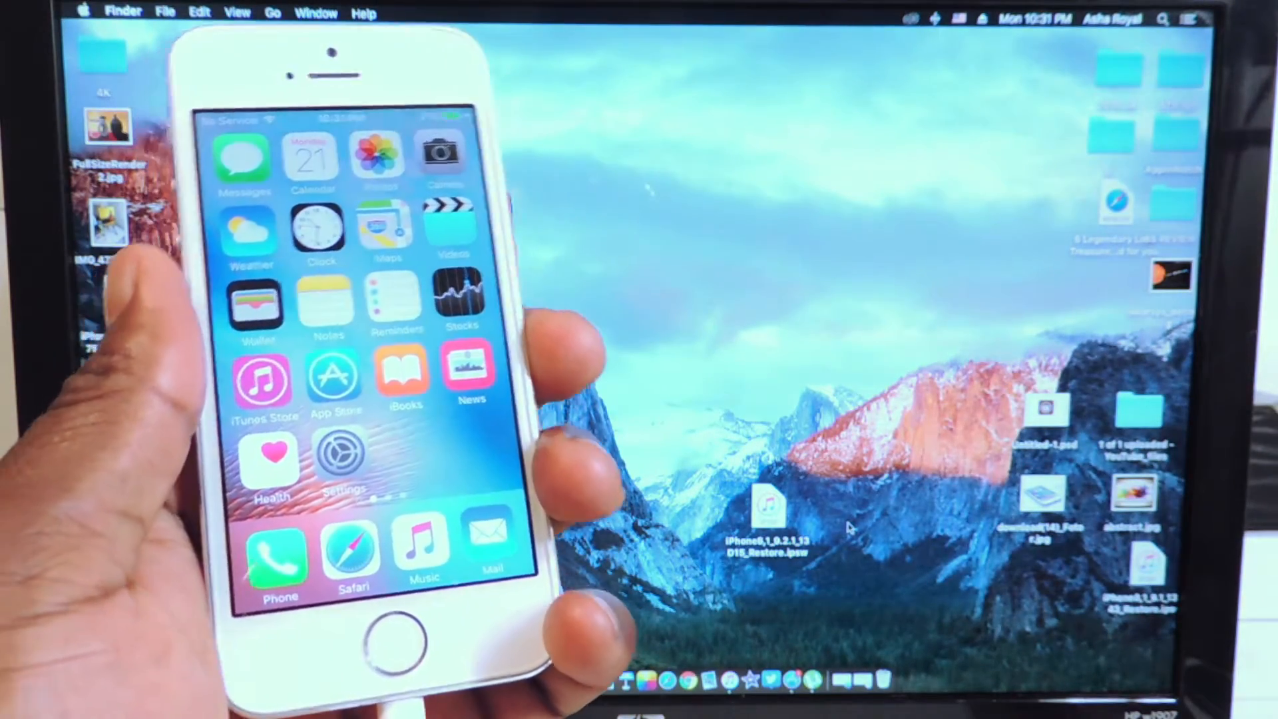
Step: Open the iPhone's Settings app to reach the General page
{"action": "left_click", "coordinate": [341, 454]}
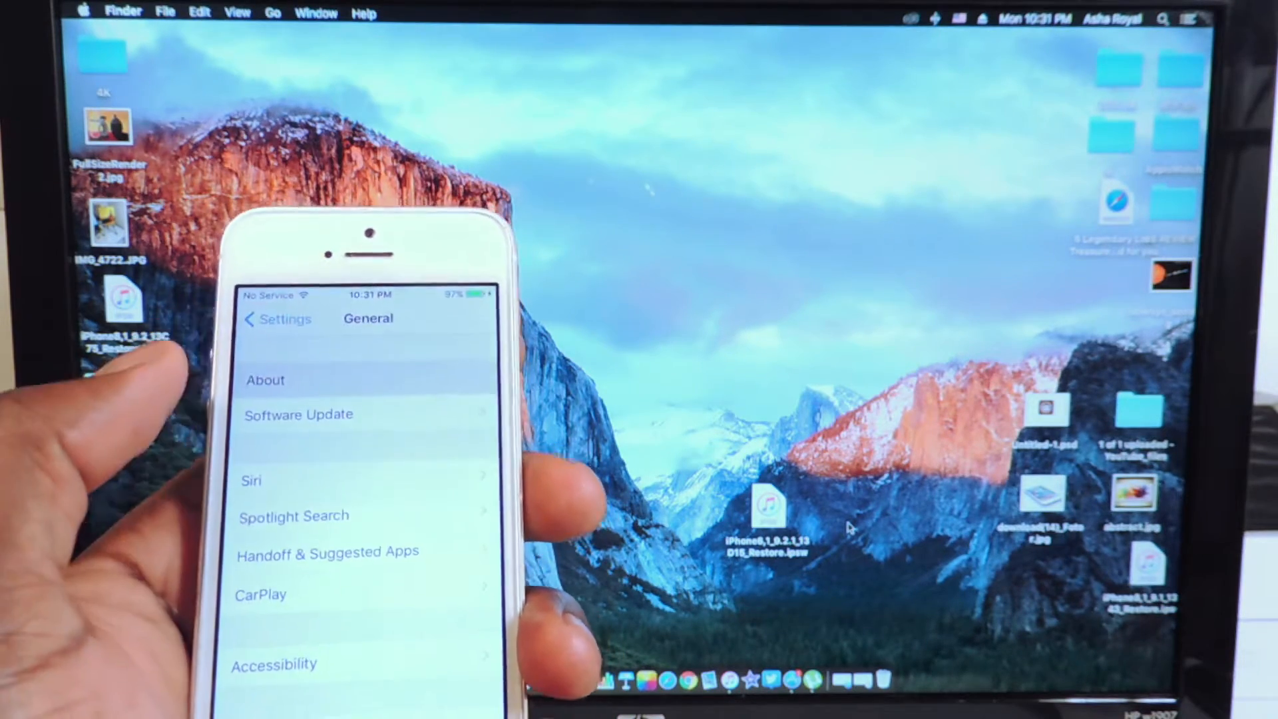
Step: Check About for the iOS version, then return to the home screen
{"action": "left_click", "coordinate": [263, 379]}
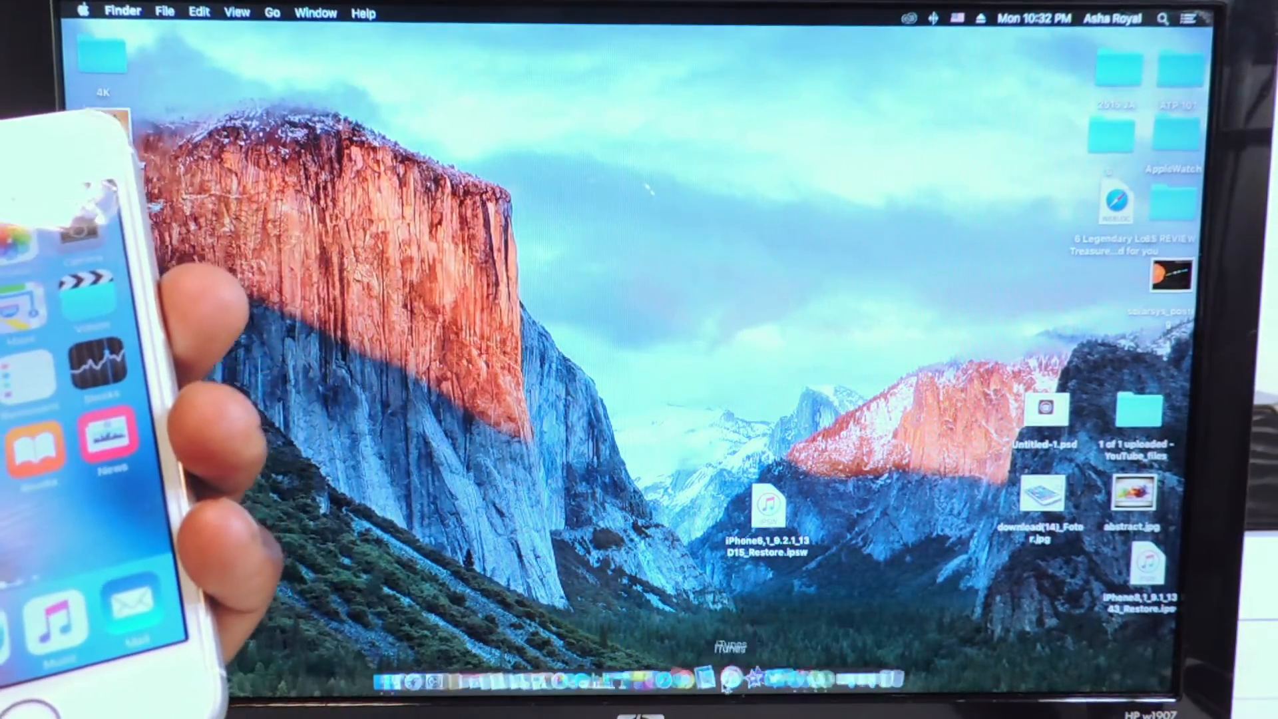
Step: Launch iTunes and show the connected iPhone 5s summary page
{"action": "left_click", "coordinate": [752, 668]}
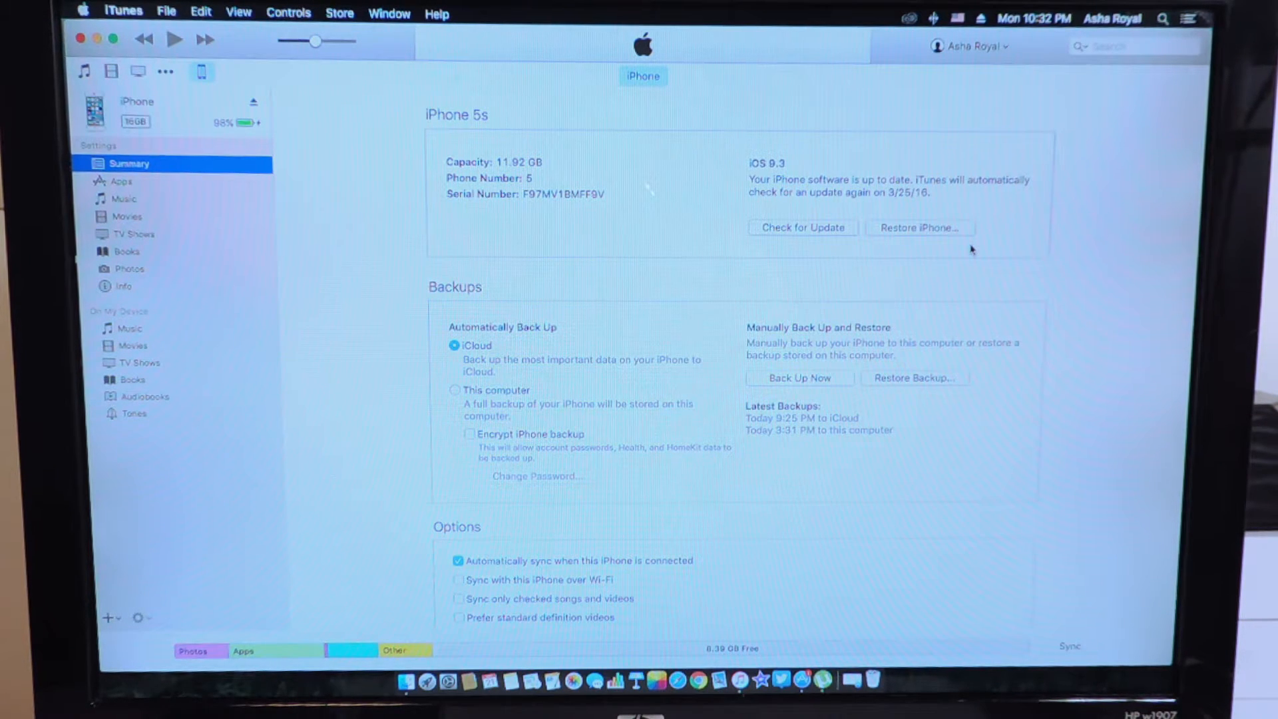
{"action": "mouse_move", "coordinate": [720, 298]}
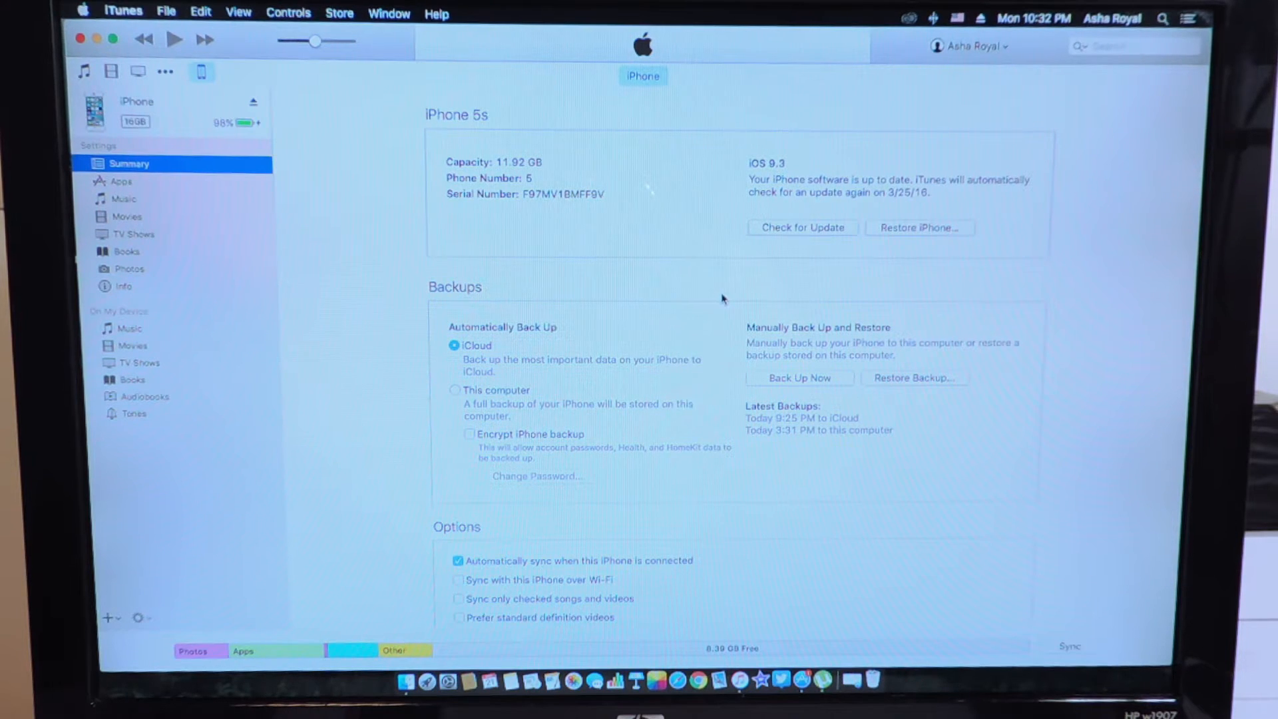
{"action": "mouse_move", "coordinate": [803, 271]}
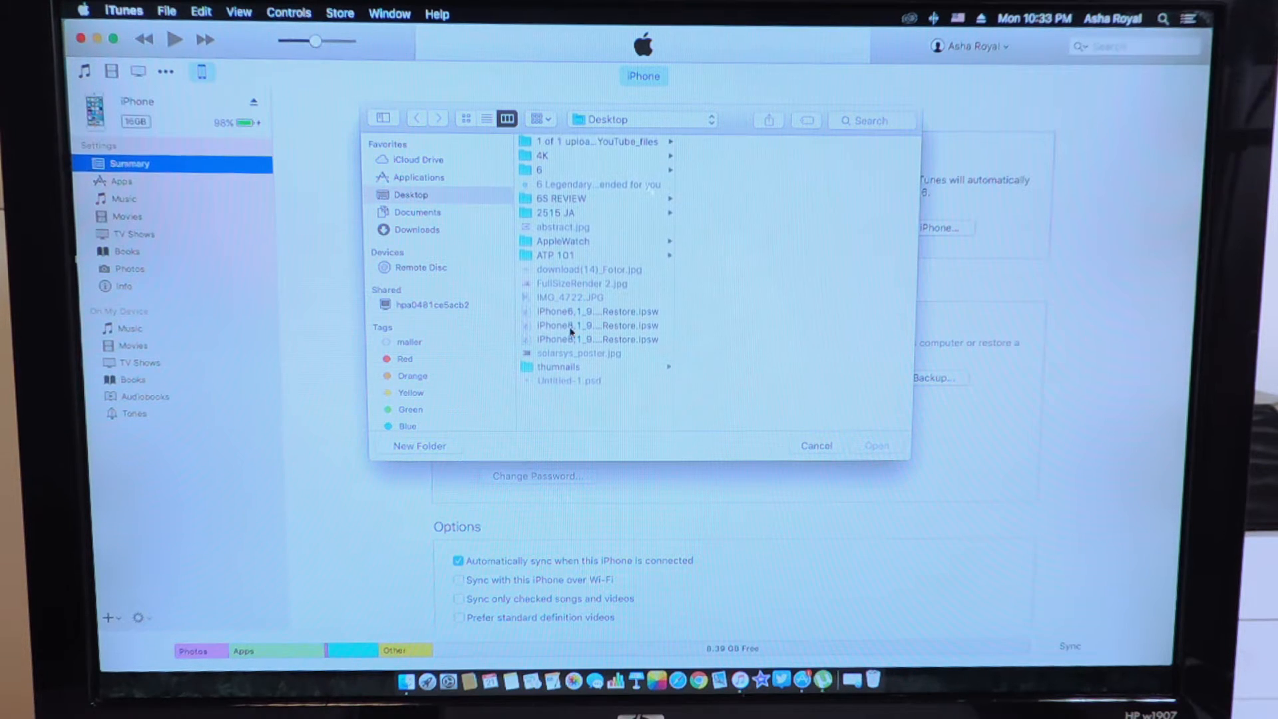
Step: Select iPhone6,1_9.2.1_13D15_Restore.ipsw from the Desktop folder
{"action": "scroll", "scroll_direction": "down", "scroll_amount": 3}
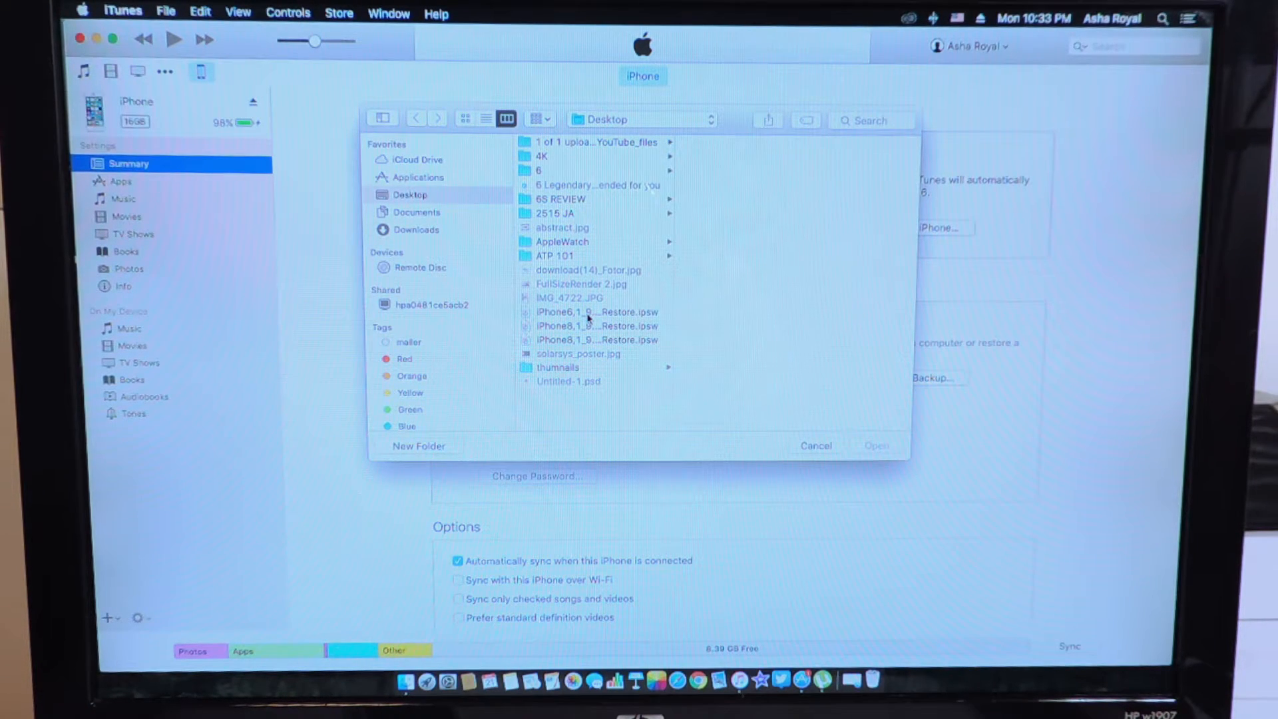
{"action": "left_click", "coordinate": [597, 311]}
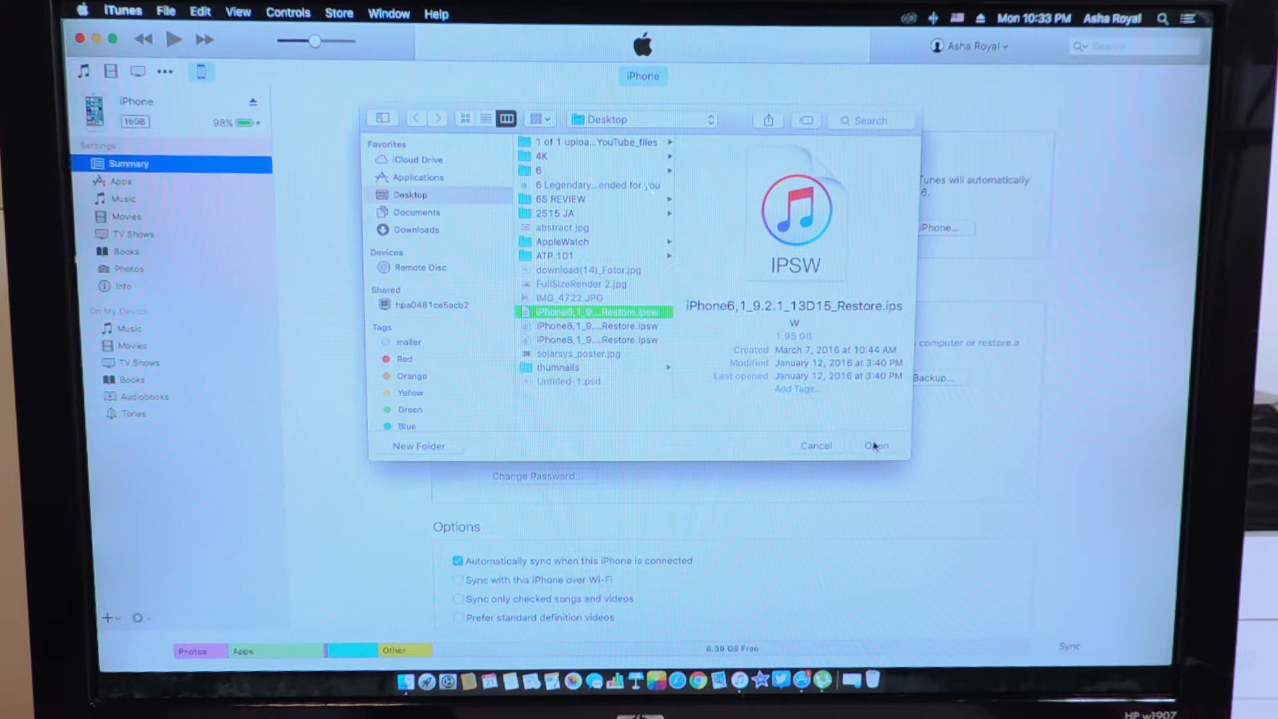
Step: Load the firmware and confirm updating the iPhone 5s to iOS 9.2.1
{"action": "left_click", "coordinate": [876, 446]}
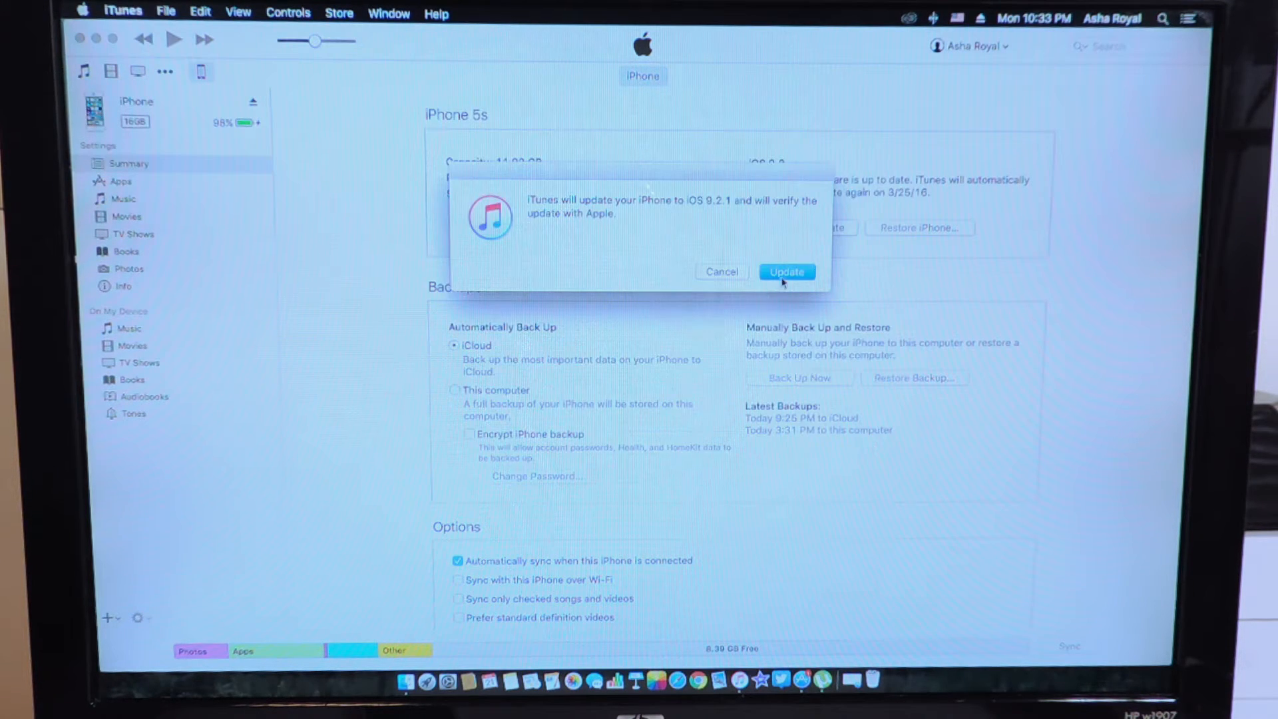
{"action": "left_click", "coordinate": [785, 272]}
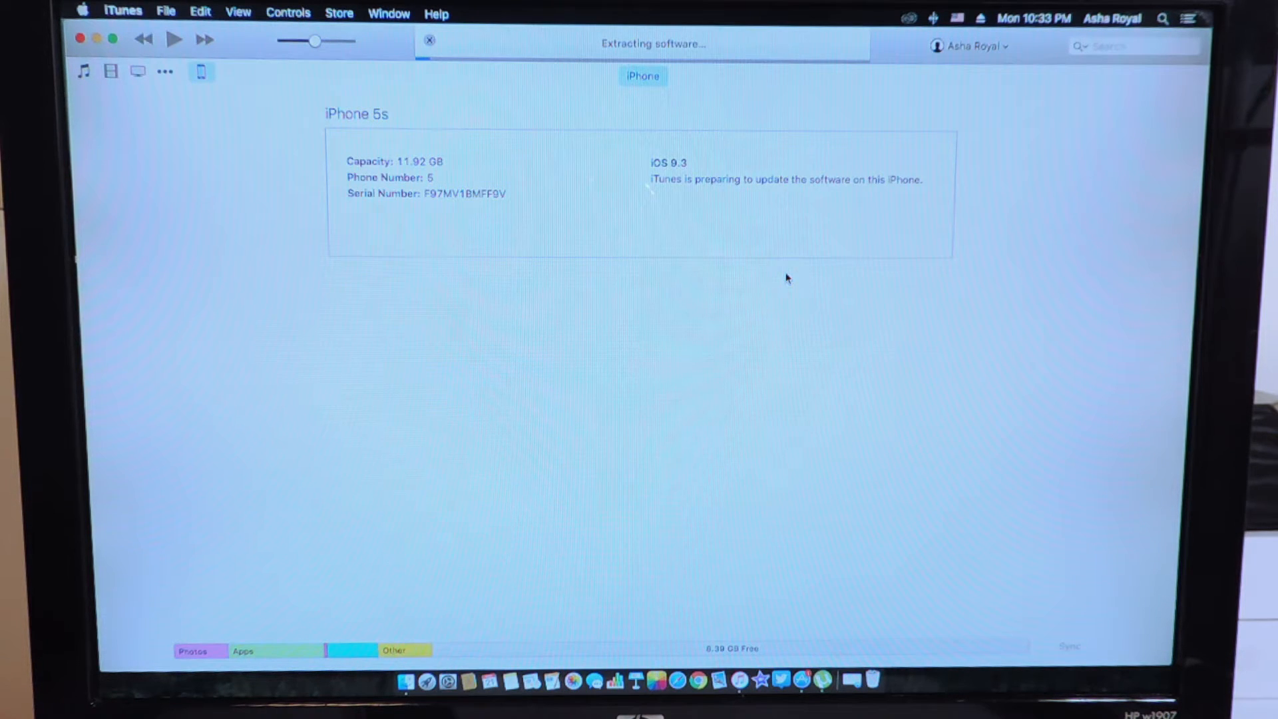
{"action": "mouse_move", "coordinate": [778, 288]}
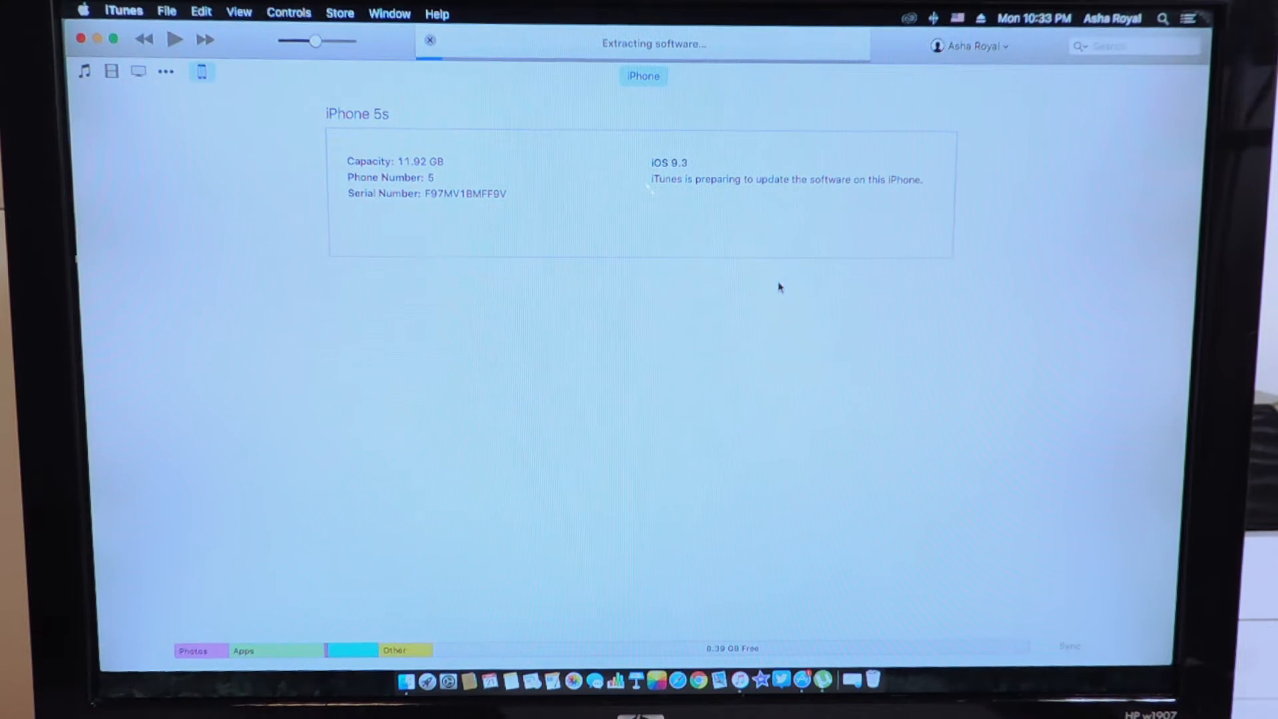